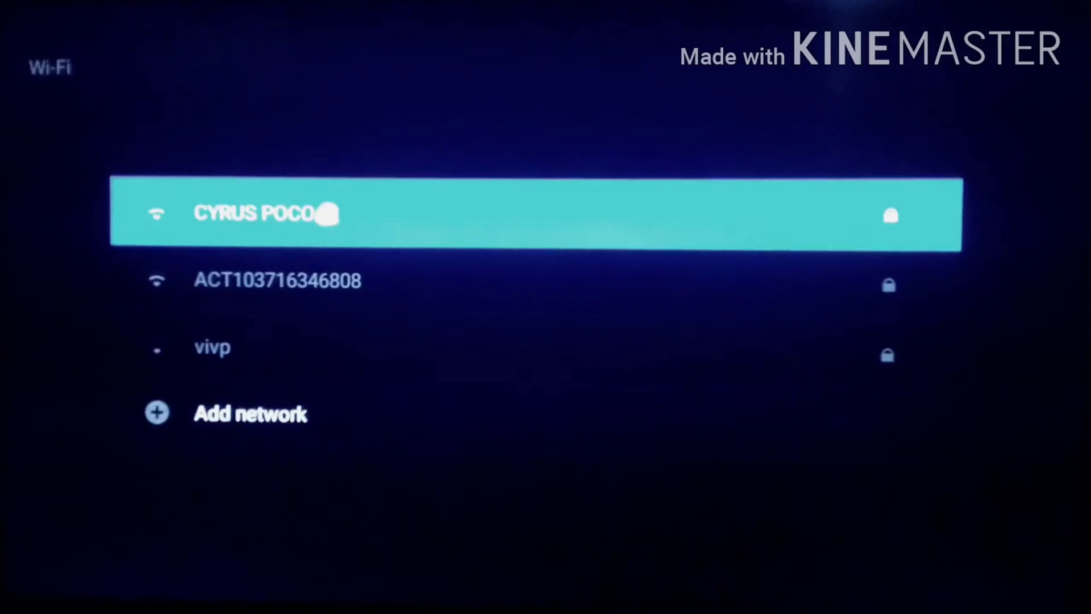
Join the POCO hotspot Wi-Fi network by entering its password on the on-screen keyboard
click(529, 214)
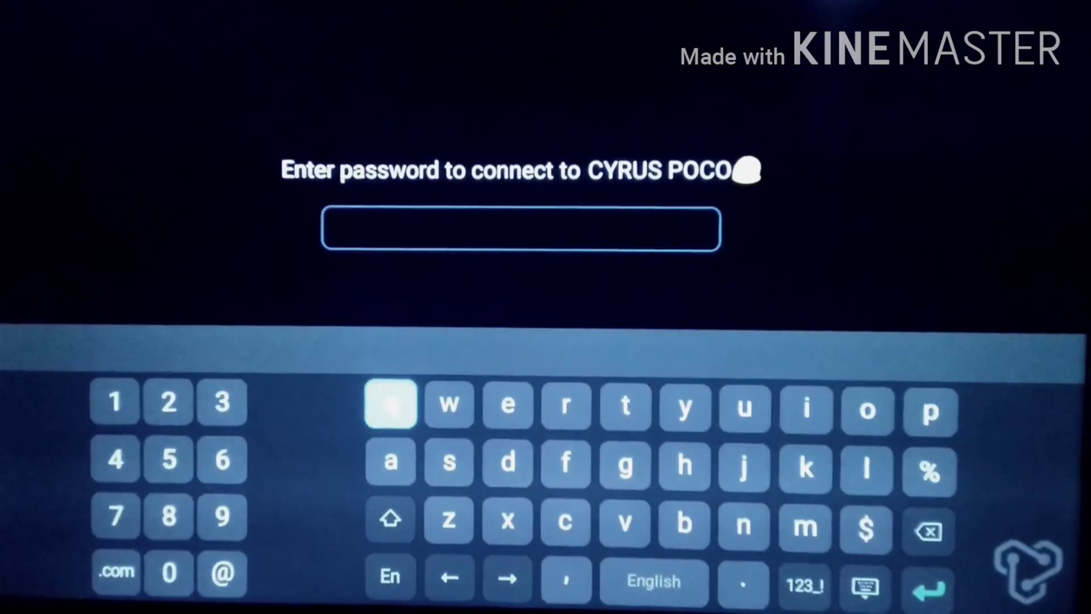
click(114, 402)
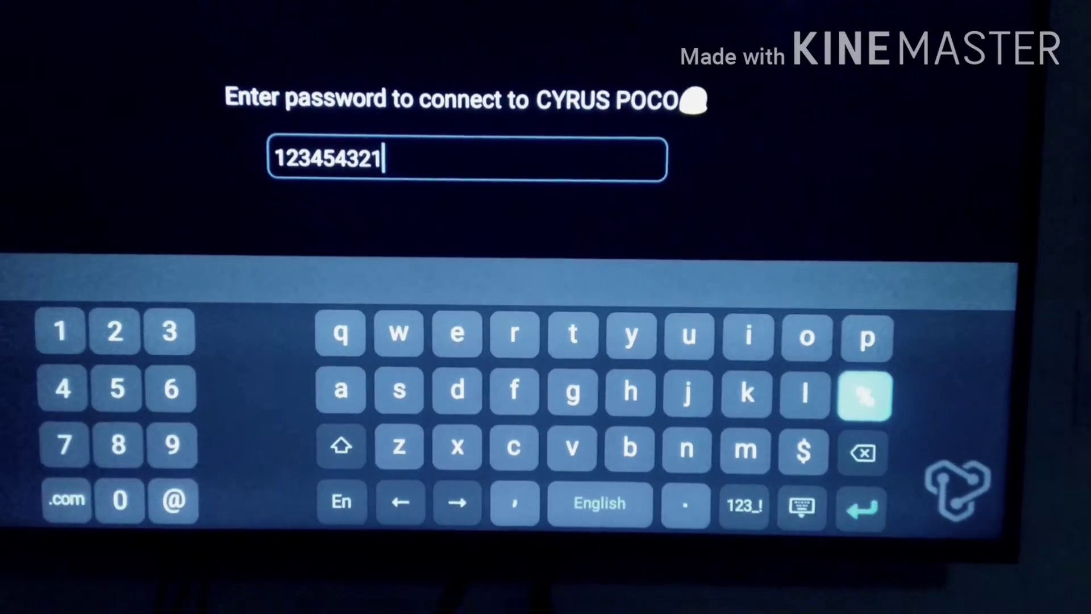
click(861, 508)
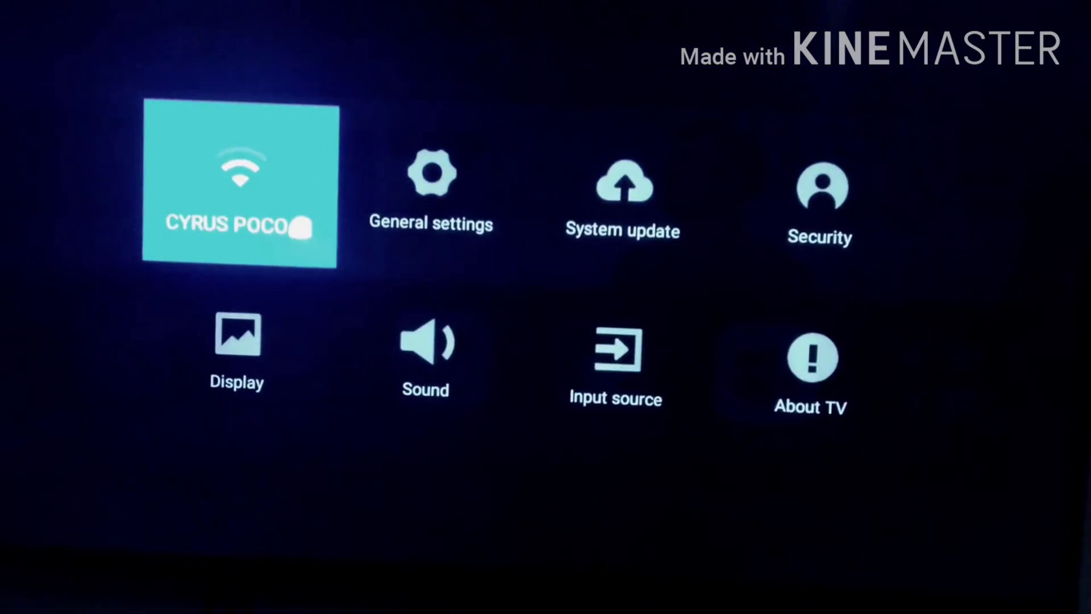
Open Connectivity settings through the Wi-Fi network tile on the settings home
click(623, 181)
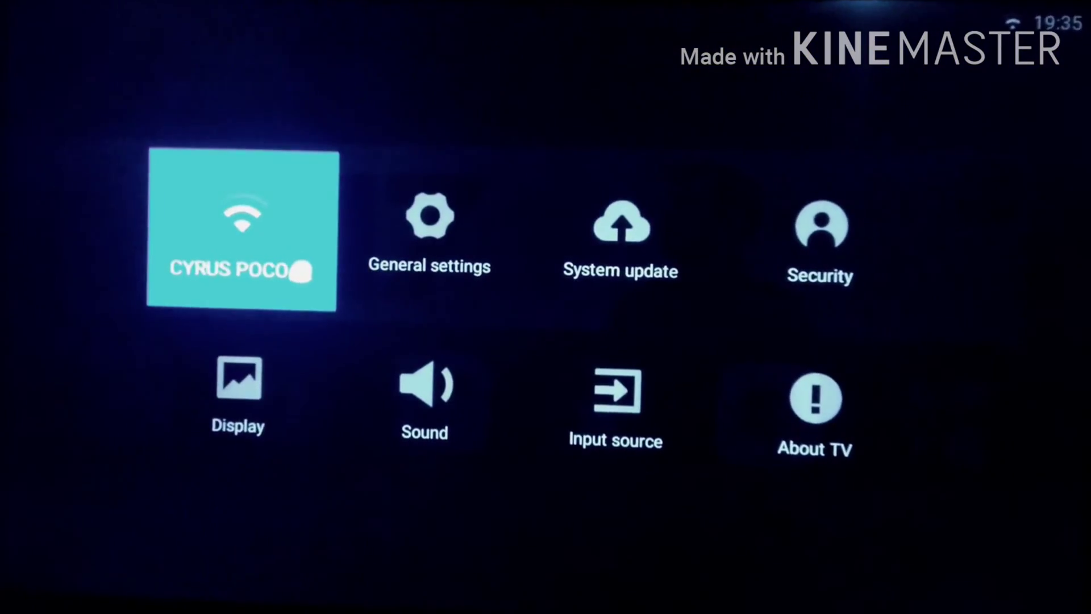
click(240, 232)
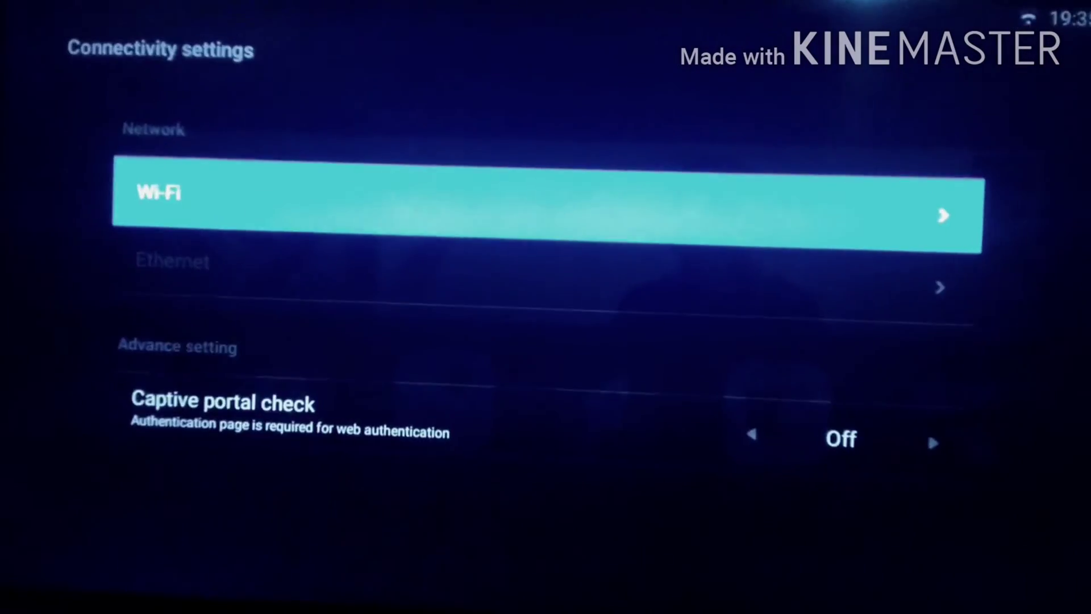
Switch the POCO Wi-Fi to static IP and replace its DNS server with 8.8.8.8
click(486, 213)
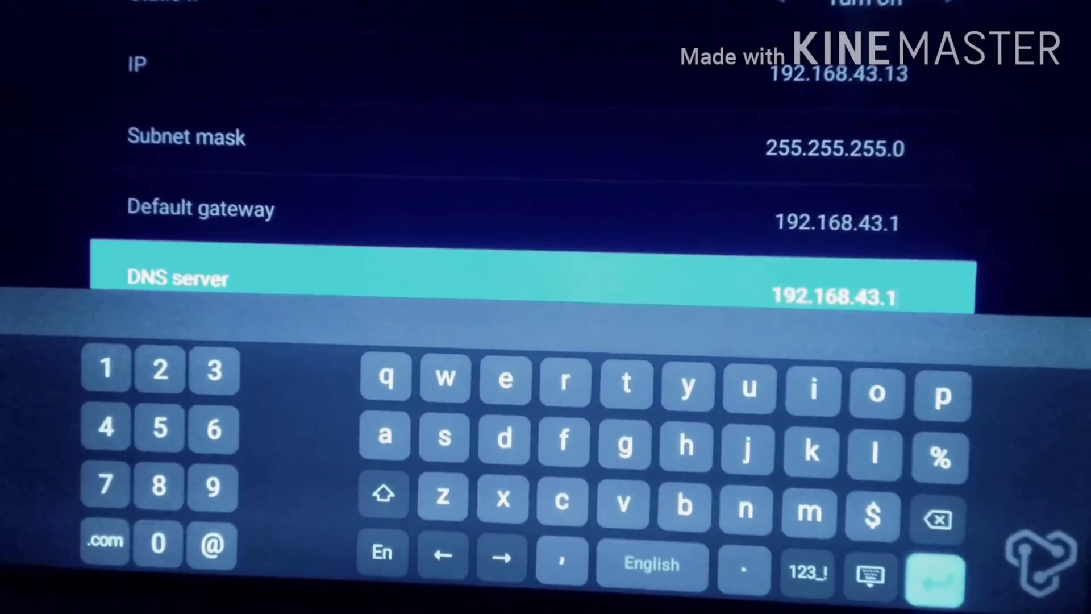
click(936, 517)
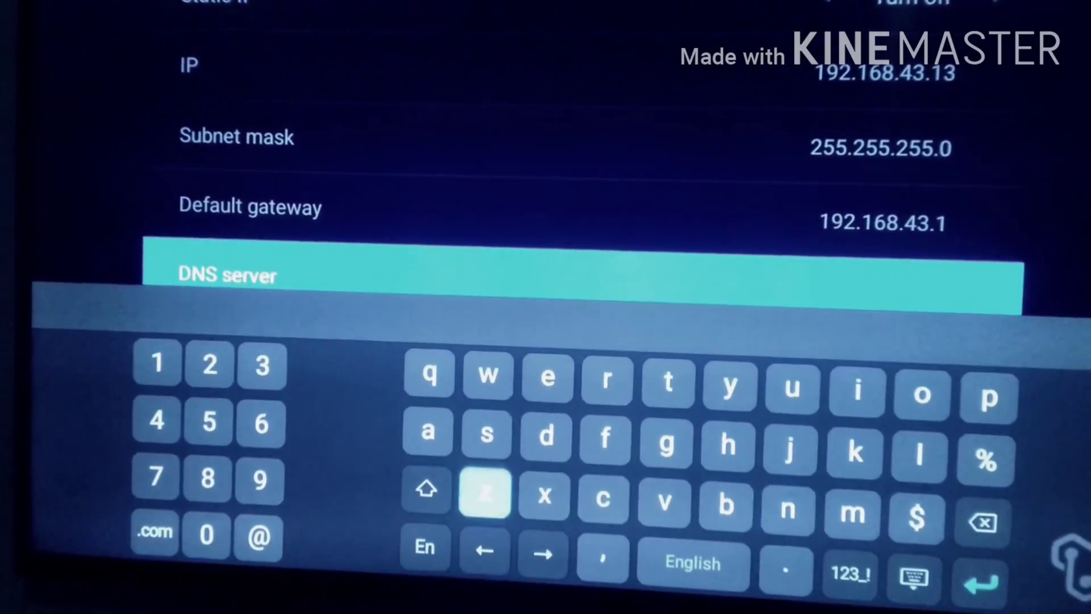
click(204, 477)
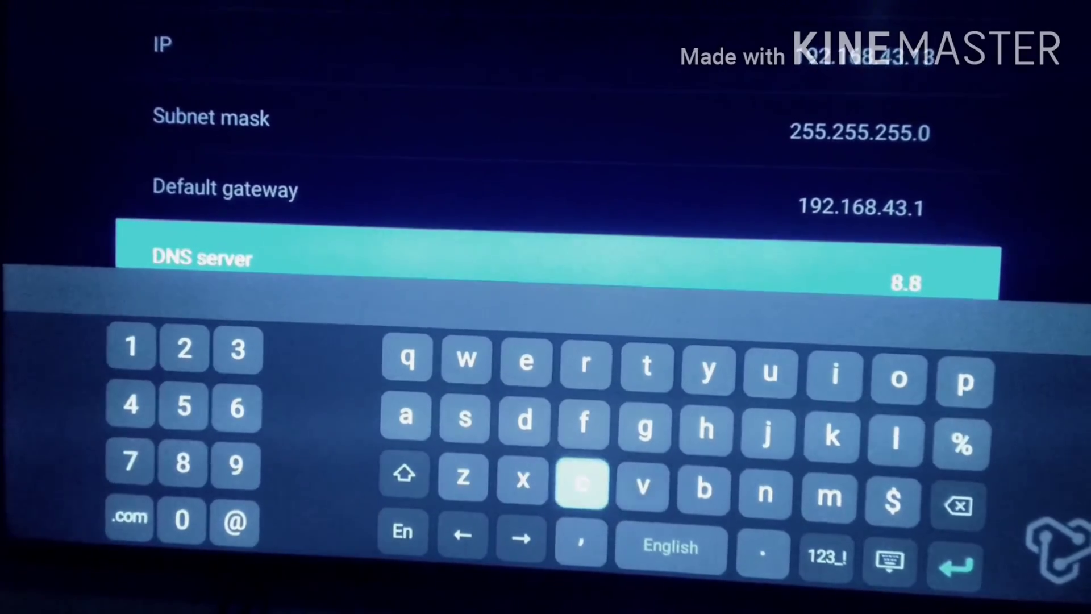
click(763, 549)
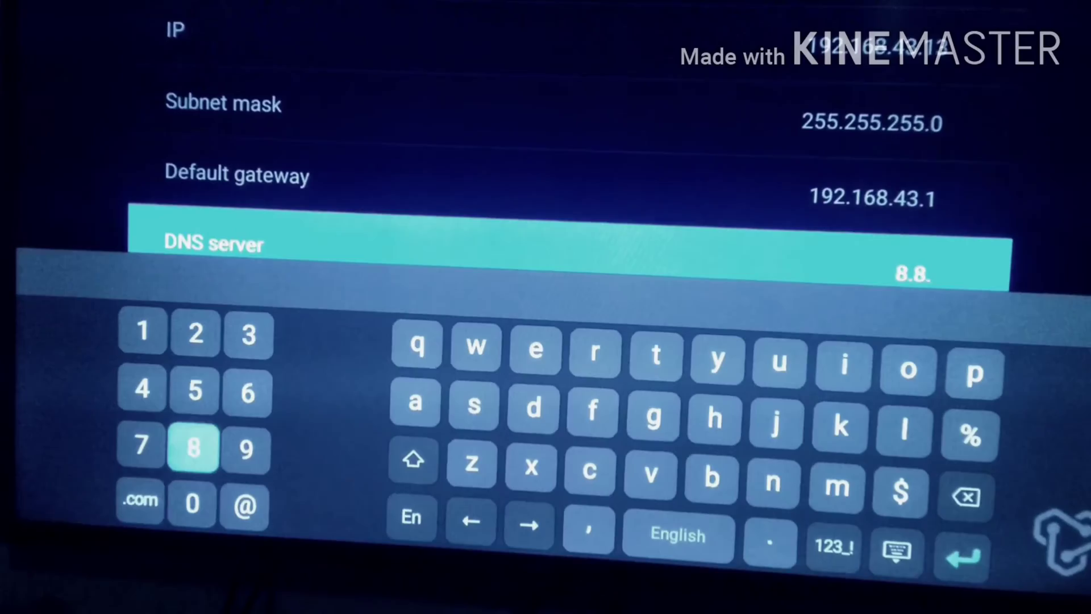
click(195, 449)
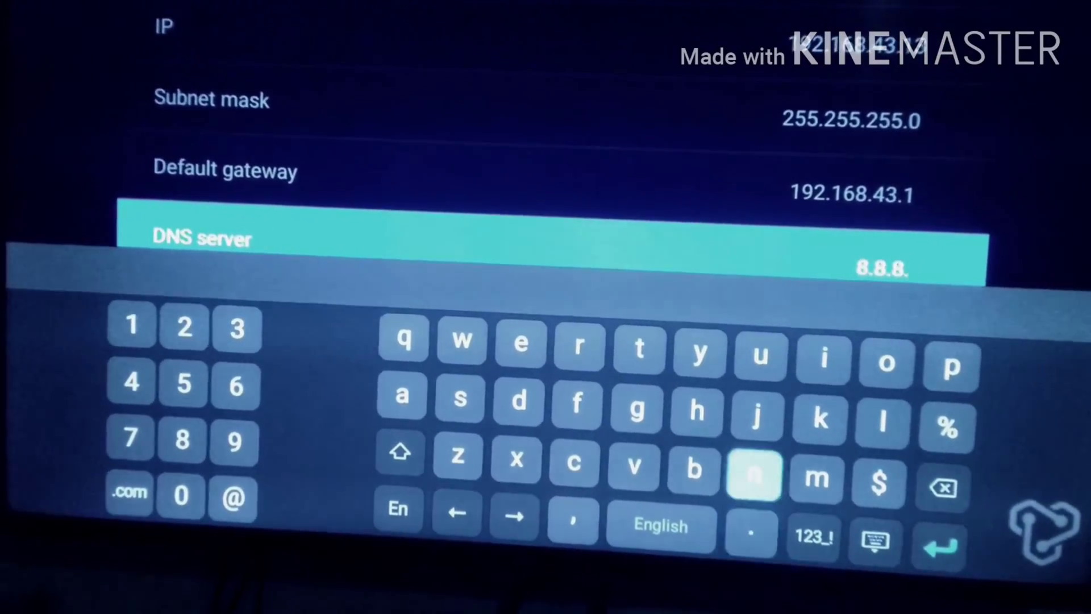
click(182, 440)
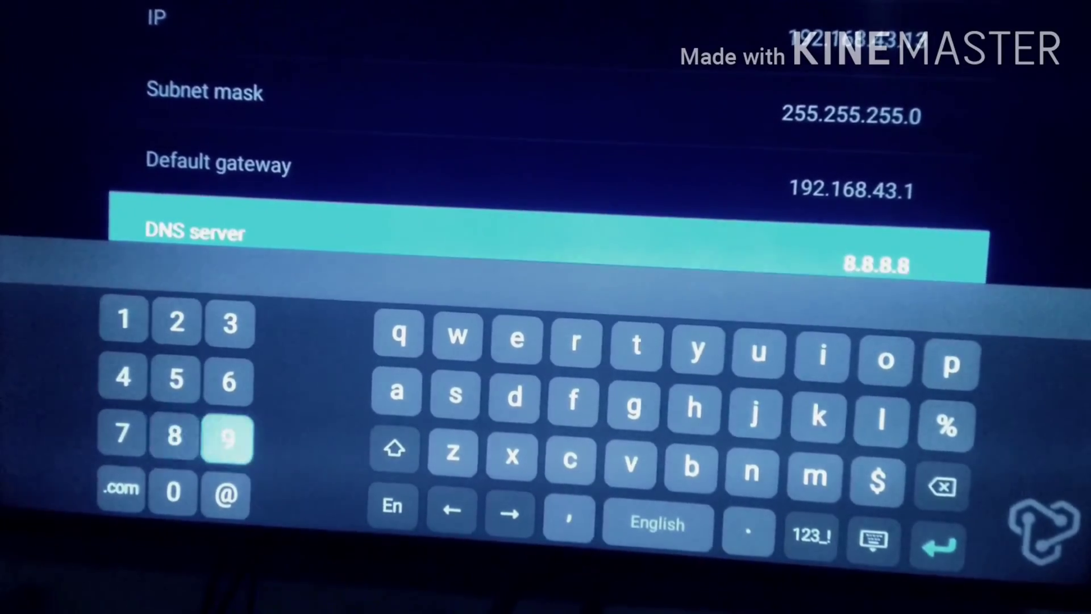
click(938, 484)
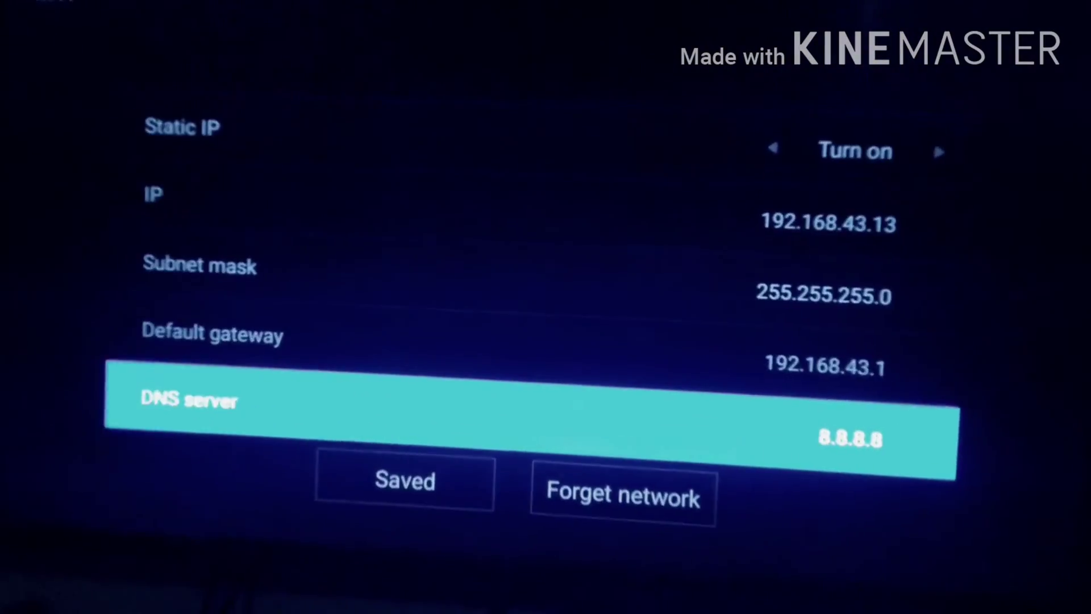
Leave Settings and bring up the Reboot / Power off / Delay Power off menu
click(403, 483)
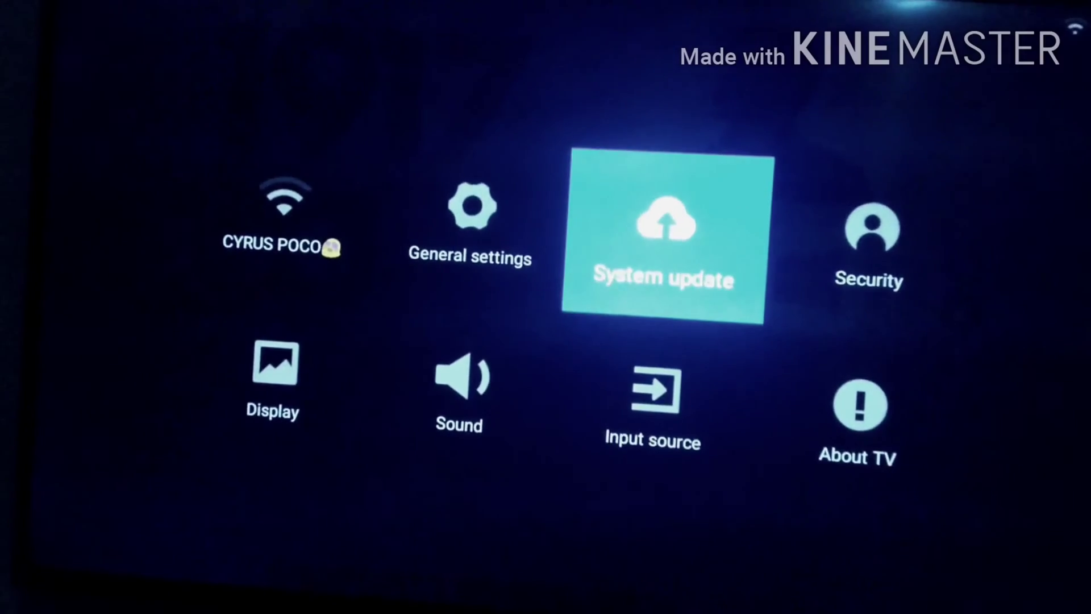
click(663, 236)
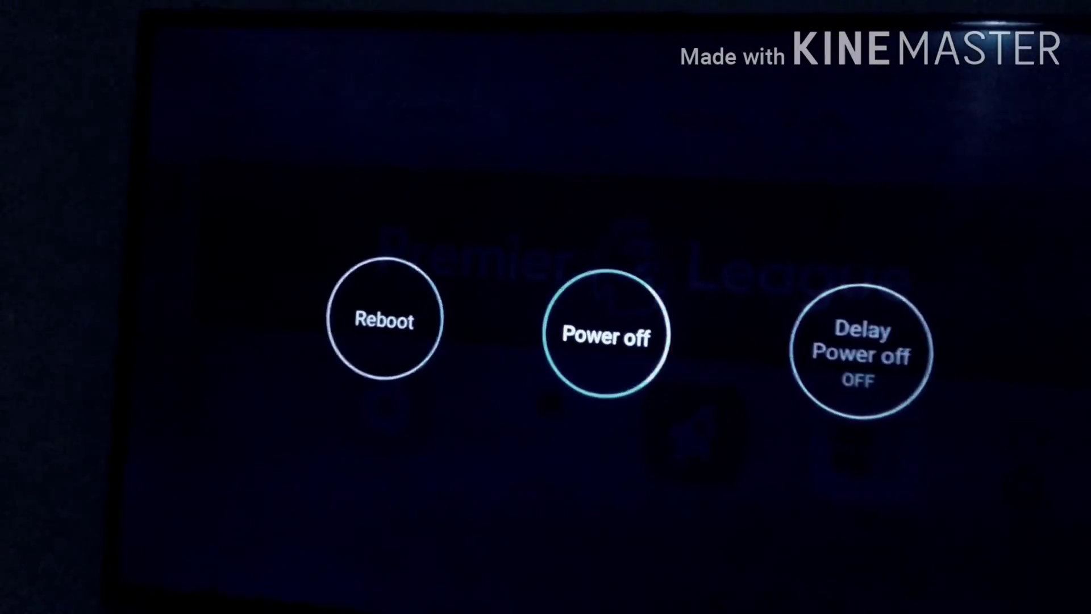
Choose Reboot and wait for the PatchWall home screen to come back
click(383, 319)
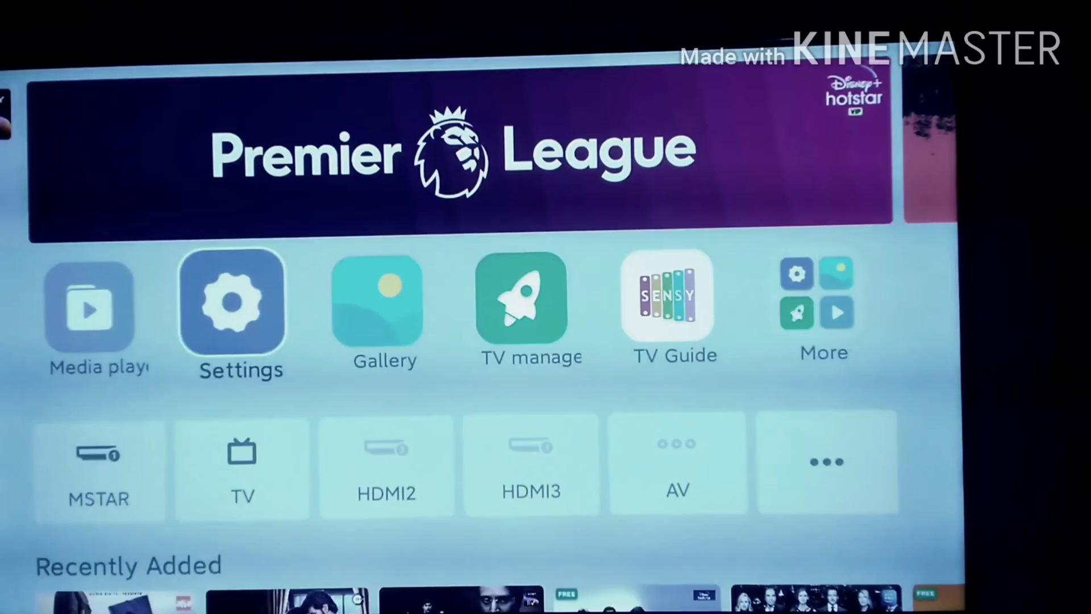
Set Auto update to On in System update (version 1.0.2 Stable) and leave the page
click(232, 303)
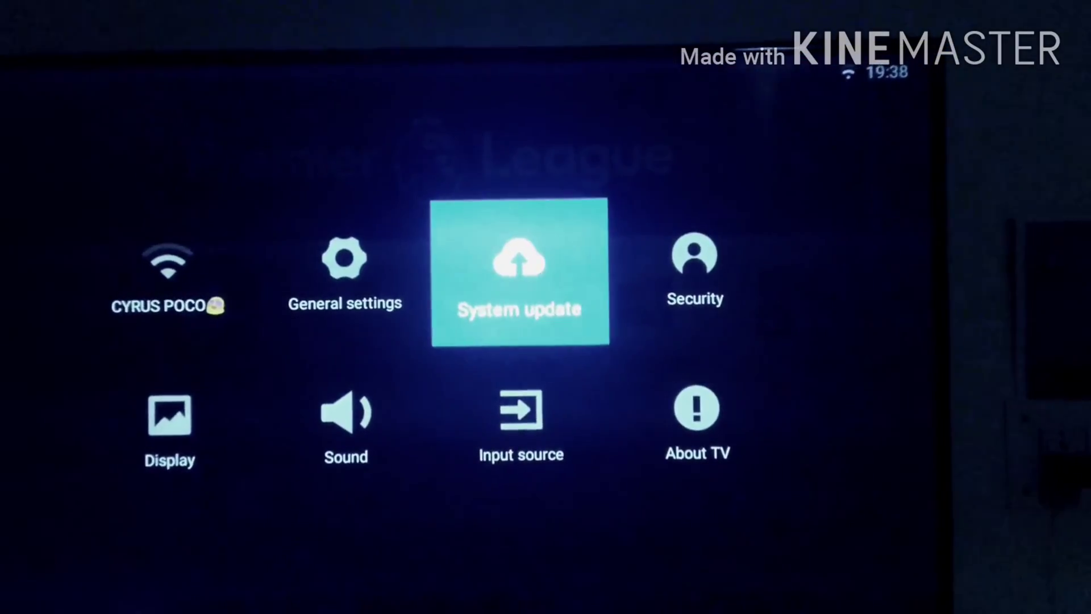
click(520, 271)
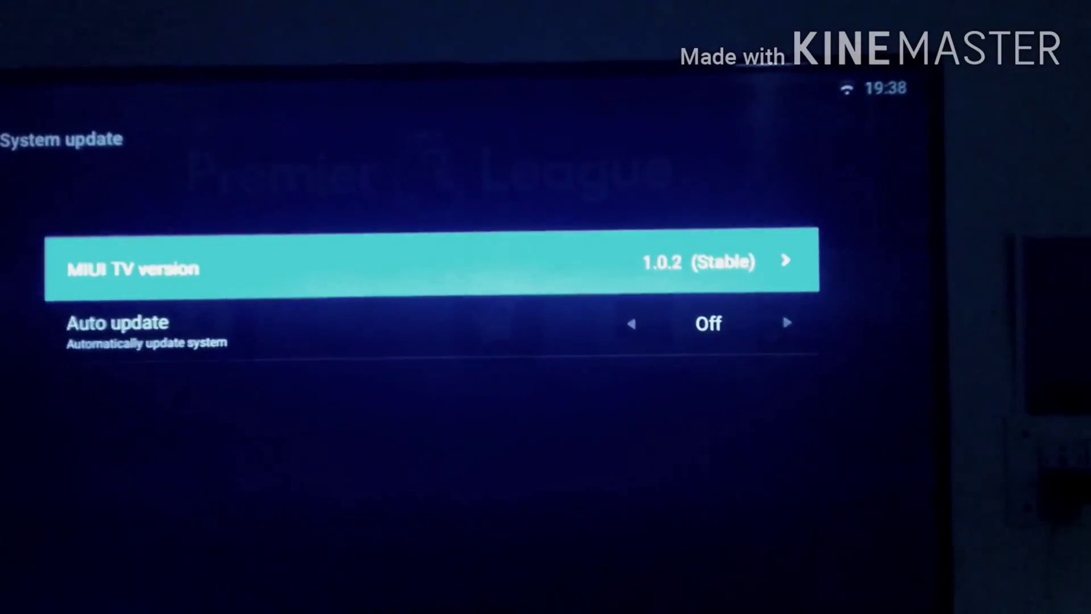
click(429, 261)
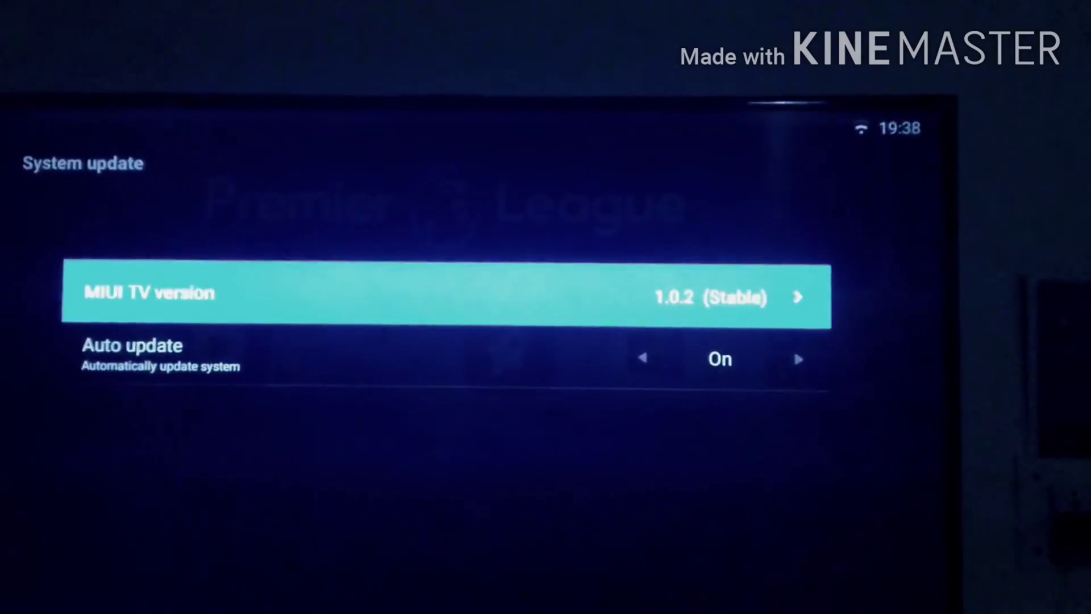
click(445, 296)
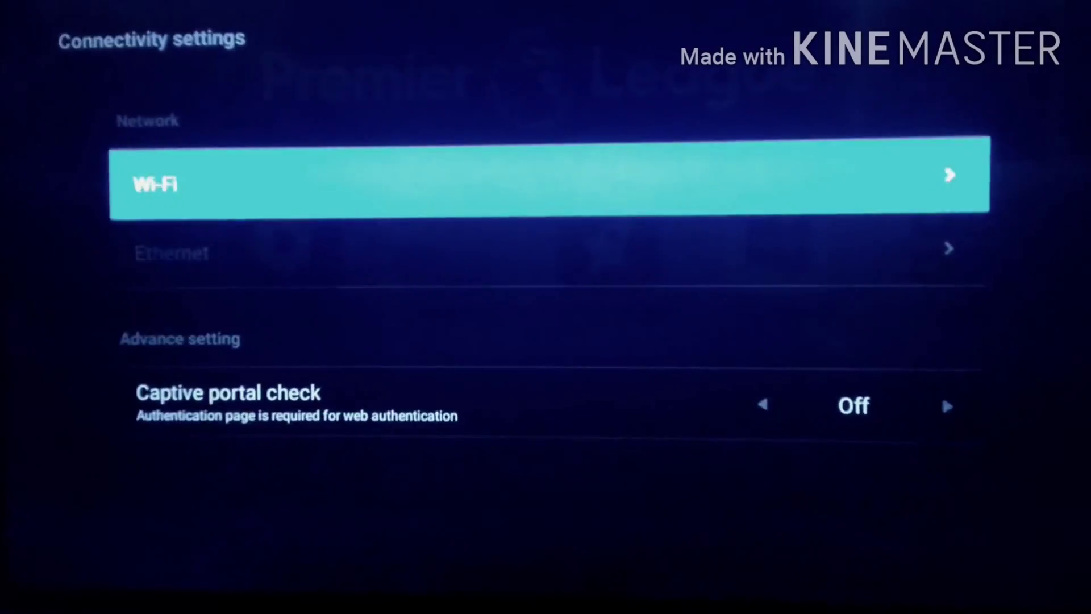
Erase the old Wi-Fi DNS server value and enter 114.114.114.114
click(487, 175)
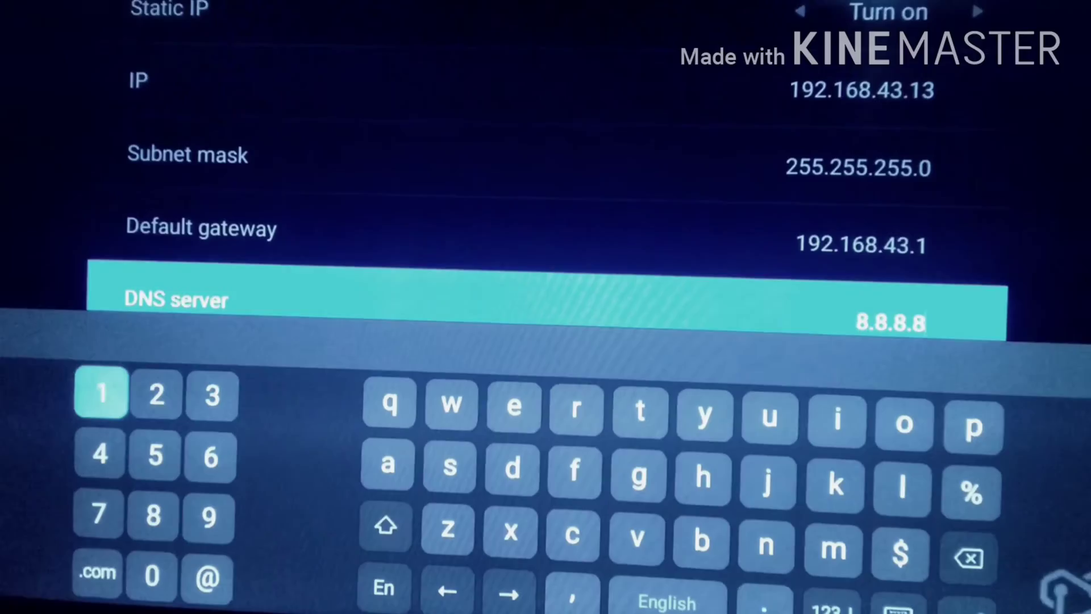
click(99, 393)
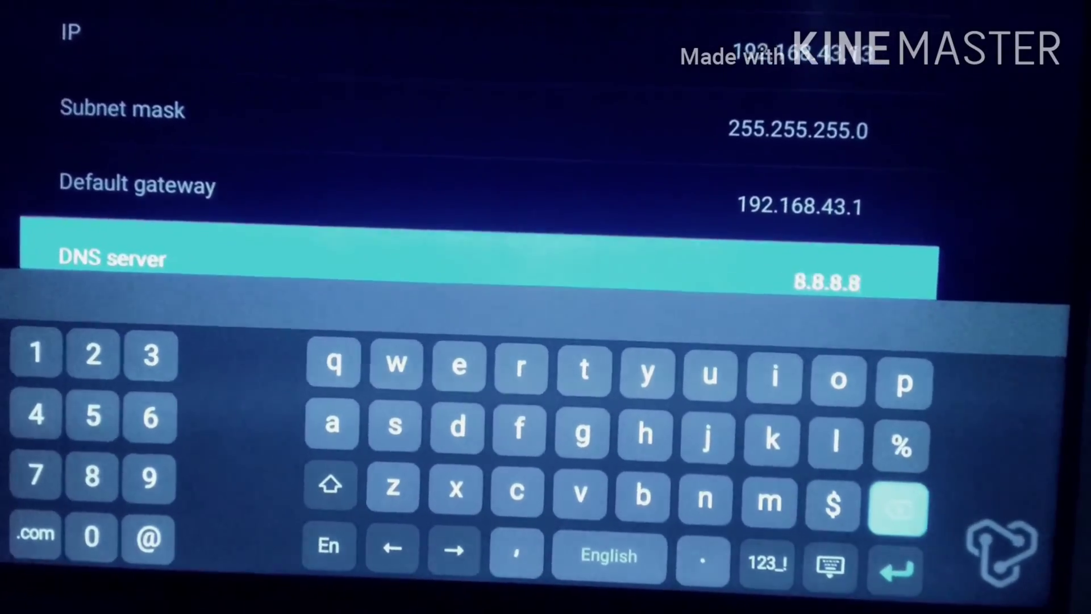
click(896, 505)
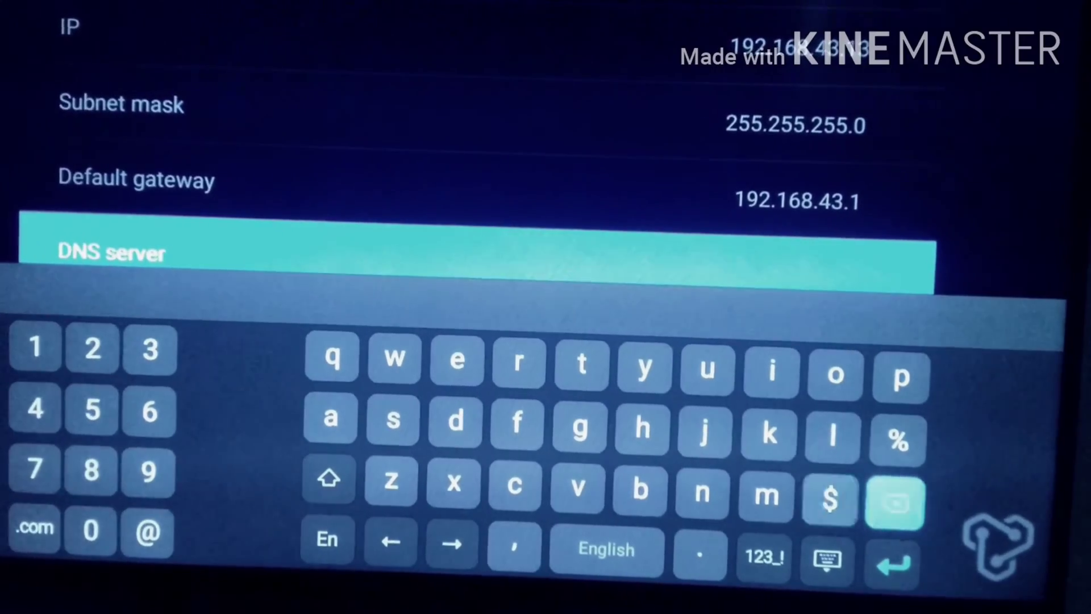
click(34, 470)
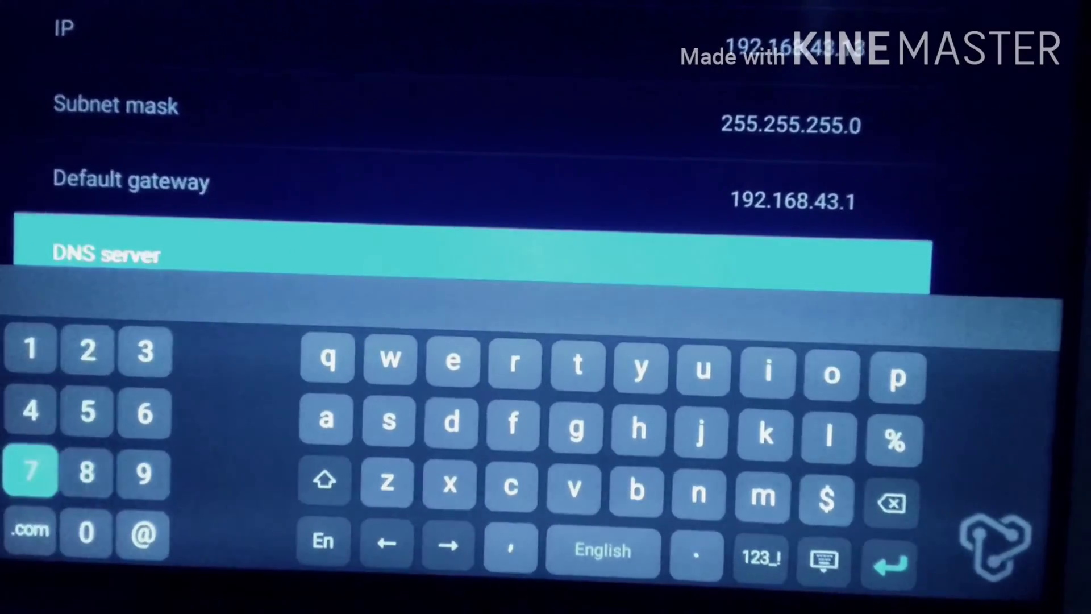
click(29, 351)
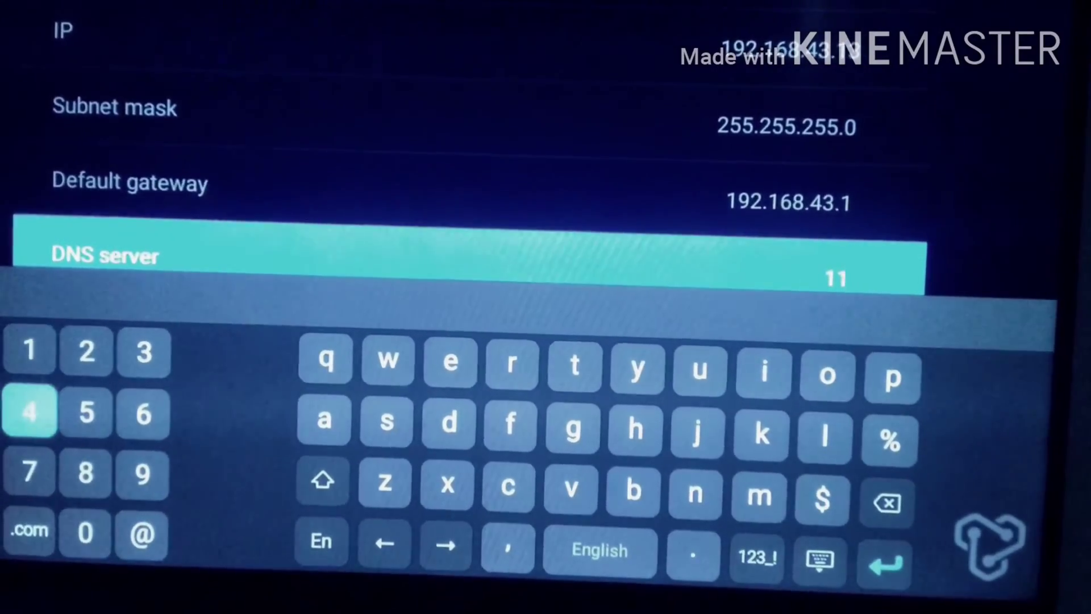
click(29, 412)
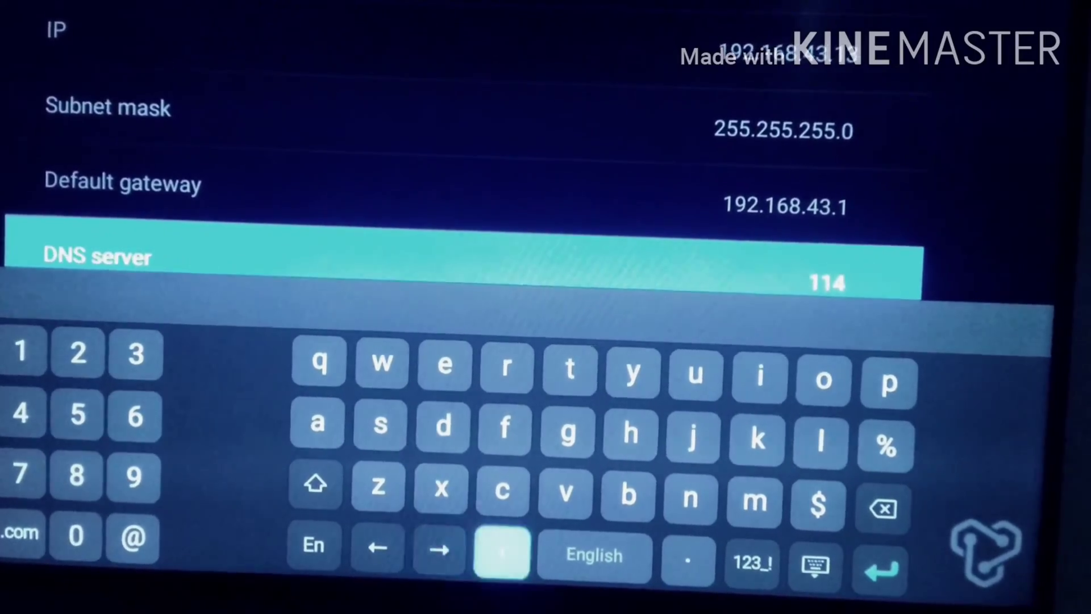
click(685, 560)
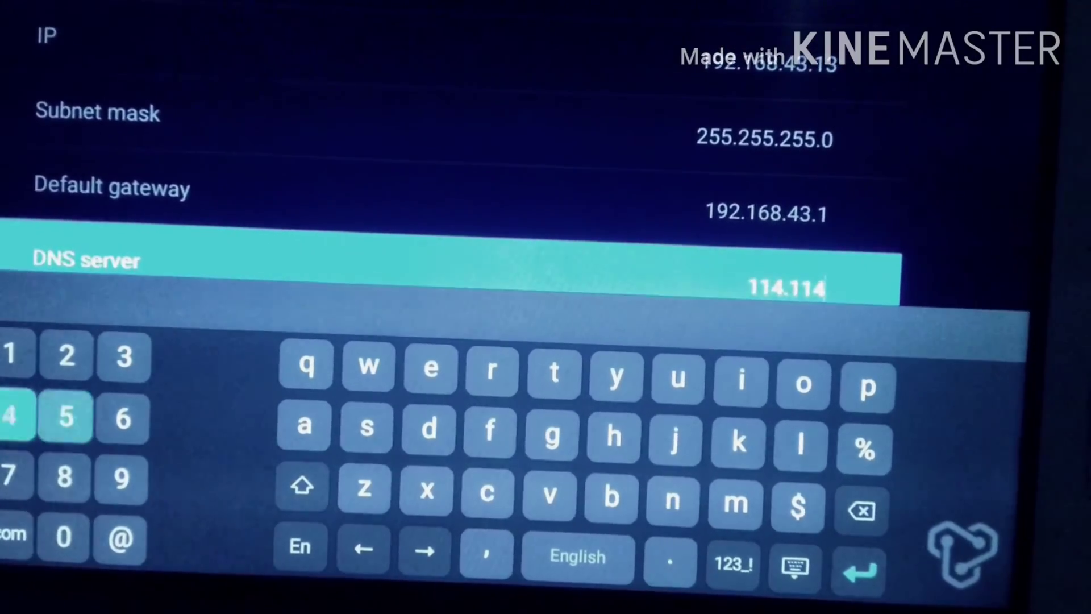
click(486, 550)
text(.114)
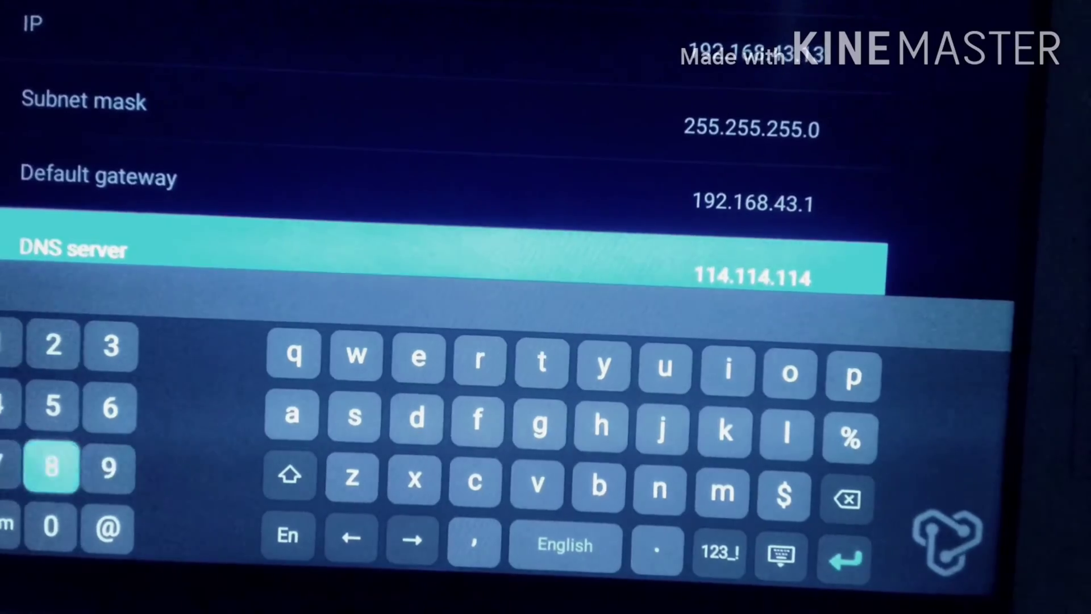
click(643, 490)
text(.)
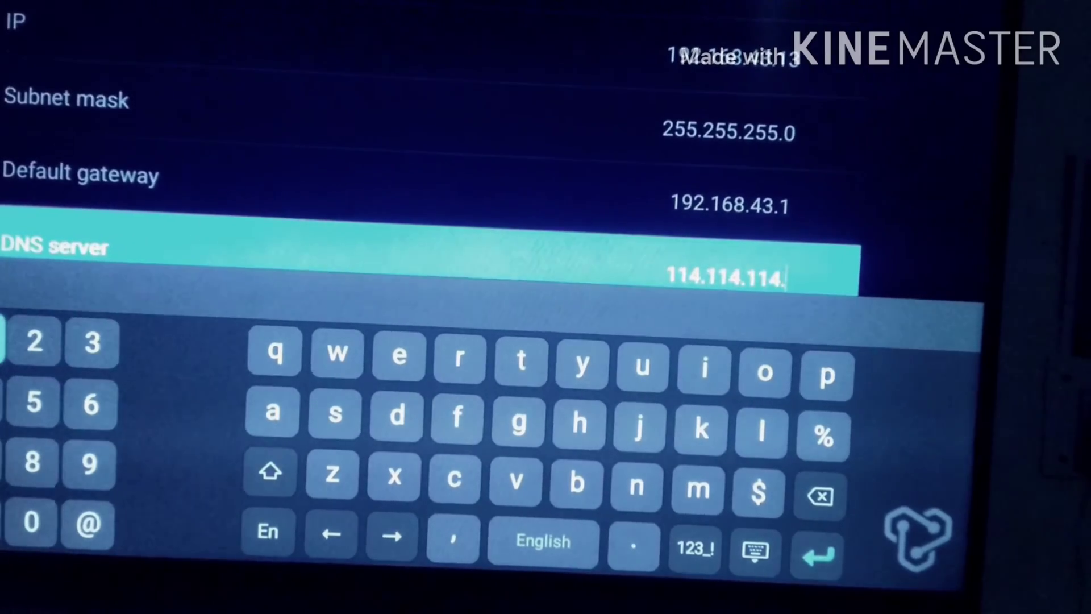
text(114)
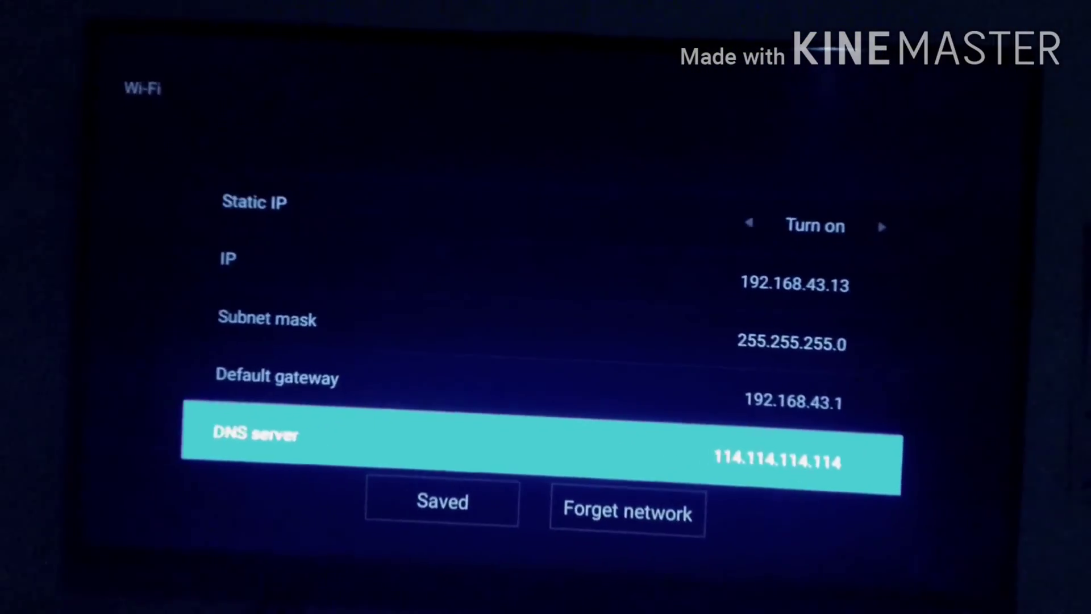
Confirm System update shows version 1.0.2 Stable, then open General settings
click(441, 501)
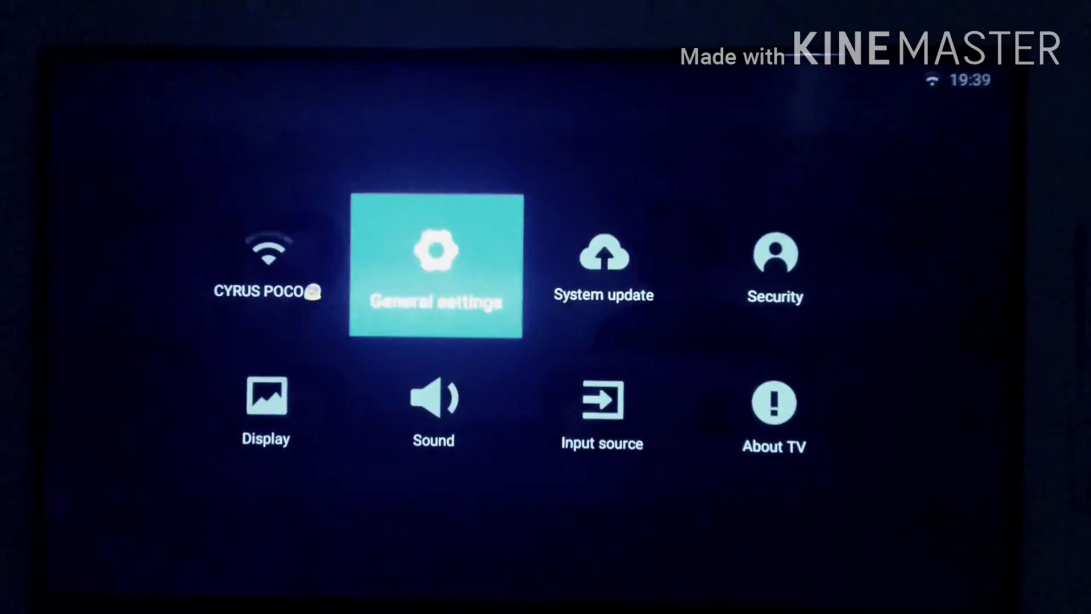
click(602, 268)
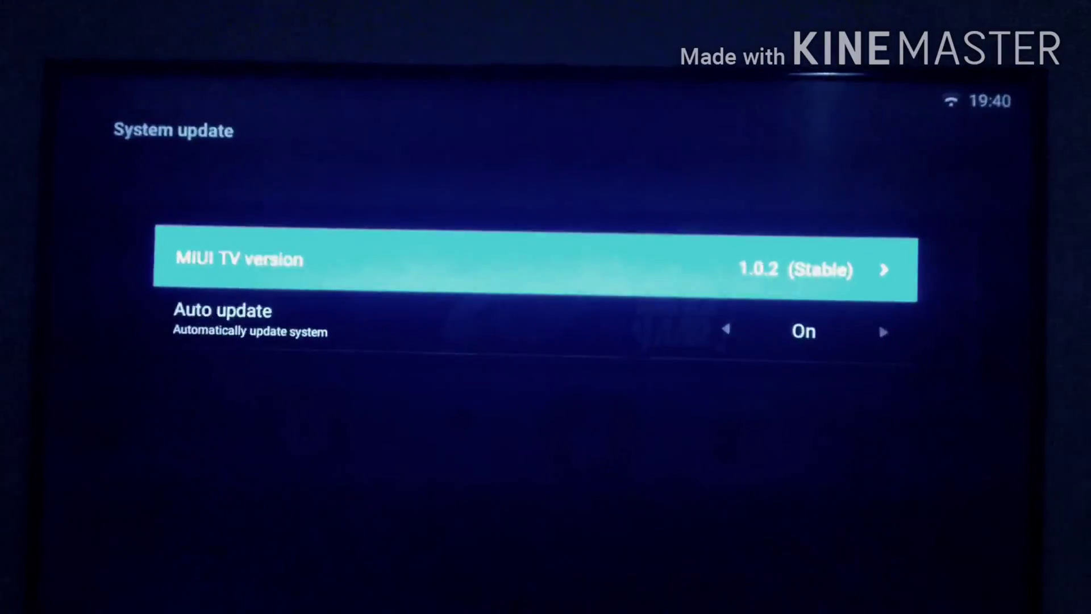
click(725, 331)
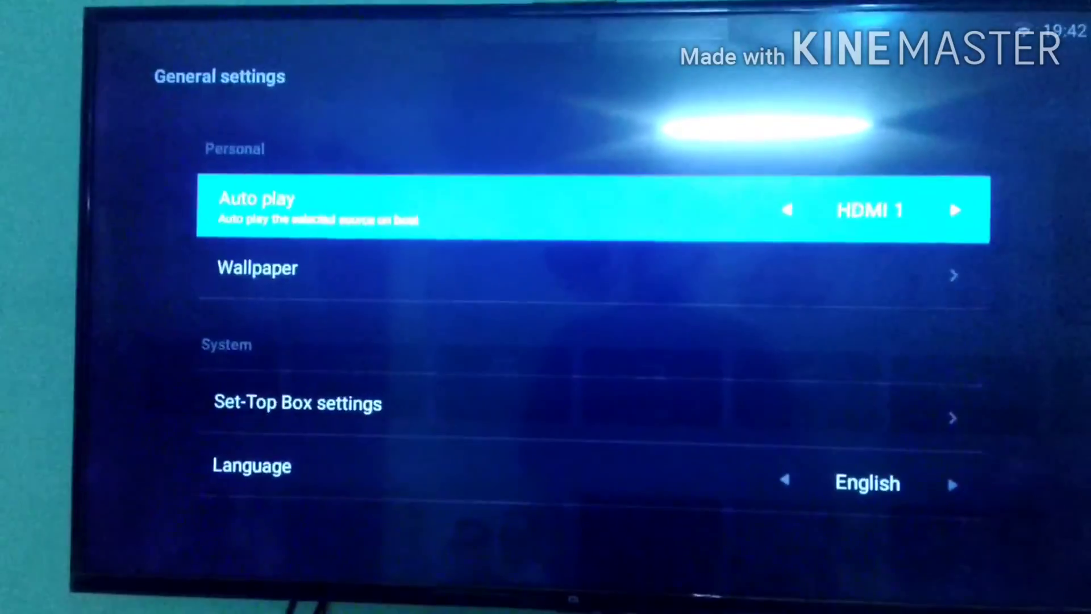
Scroll General settings down to Reset and factory reset, deleting installed apps
scroll(down, 3)
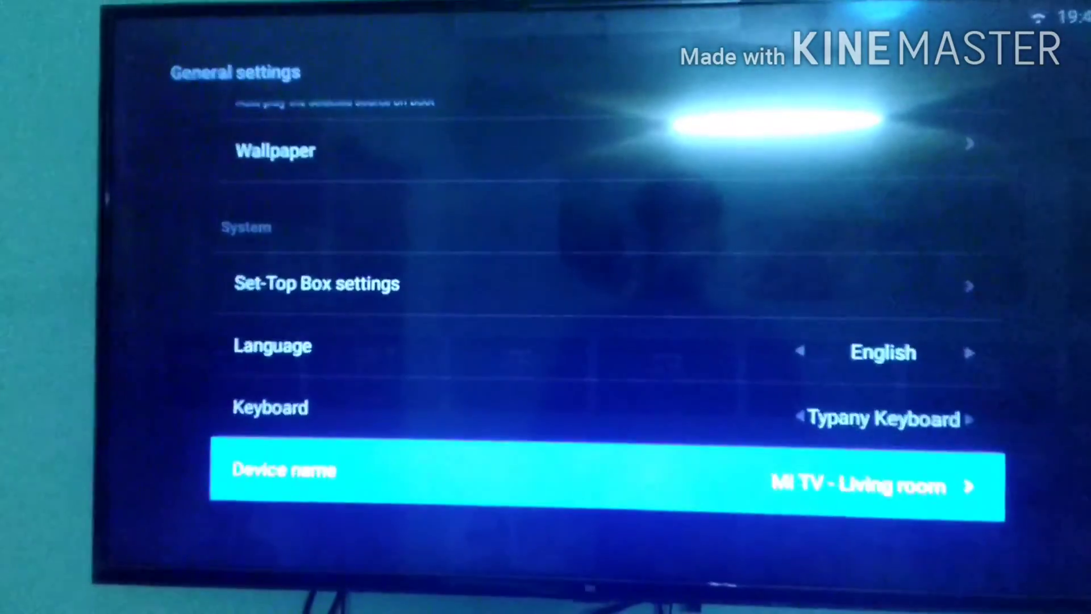
scroll(down, 3)
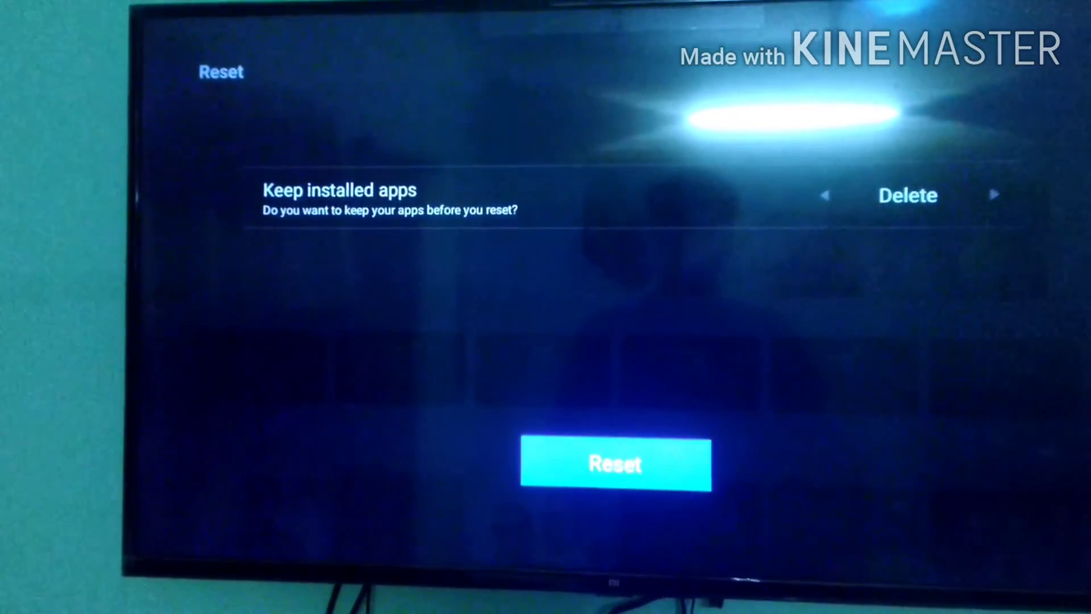
click(614, 465)
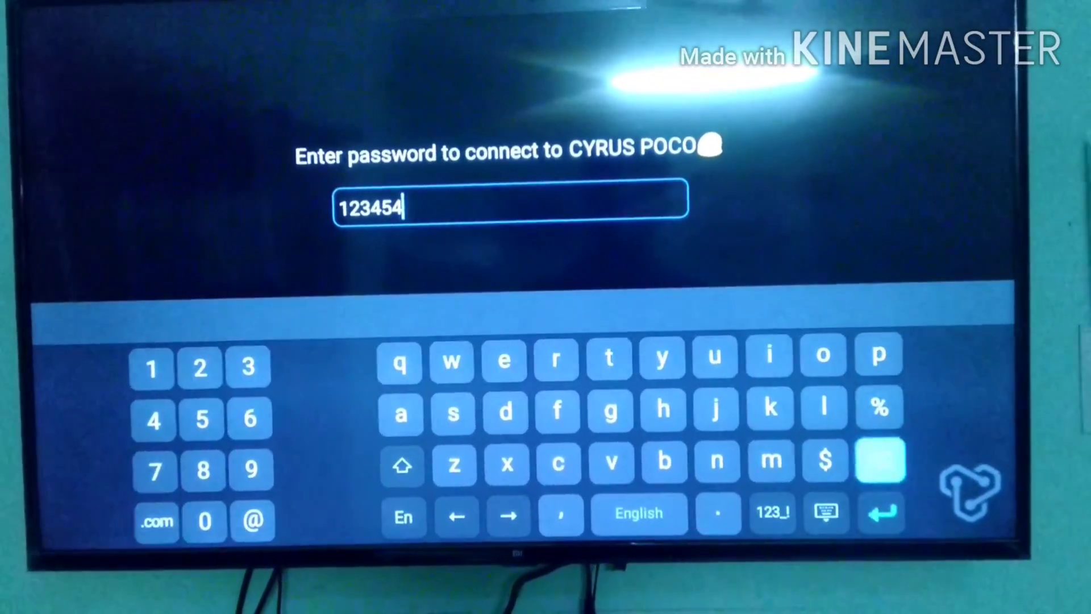
Connect with the Wi-Fi password, skip the experience program, and accept the privacy policy
click(879, 511)
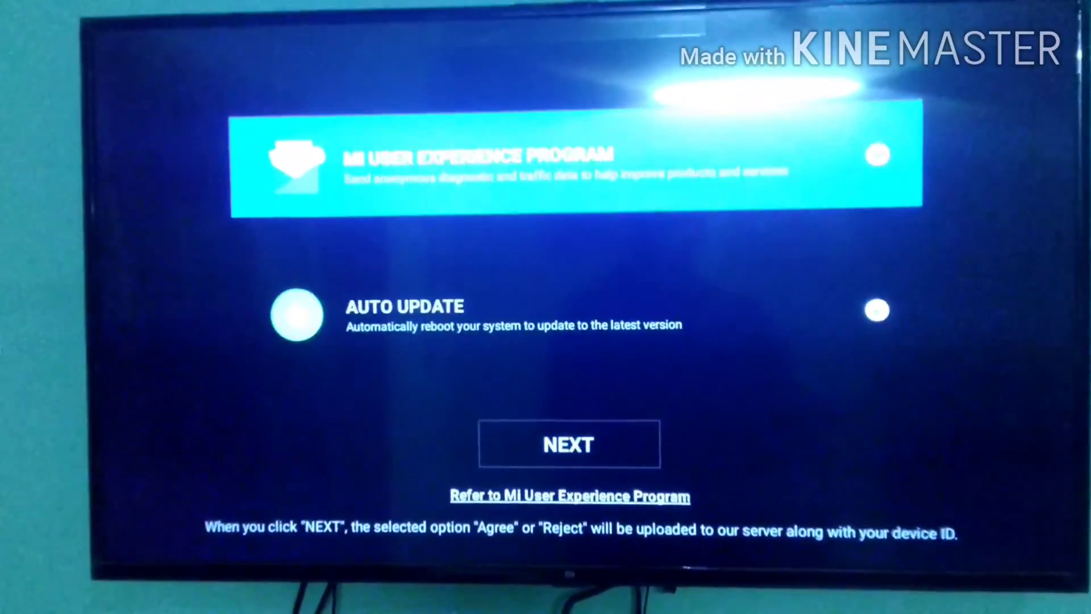
click(568, 444)
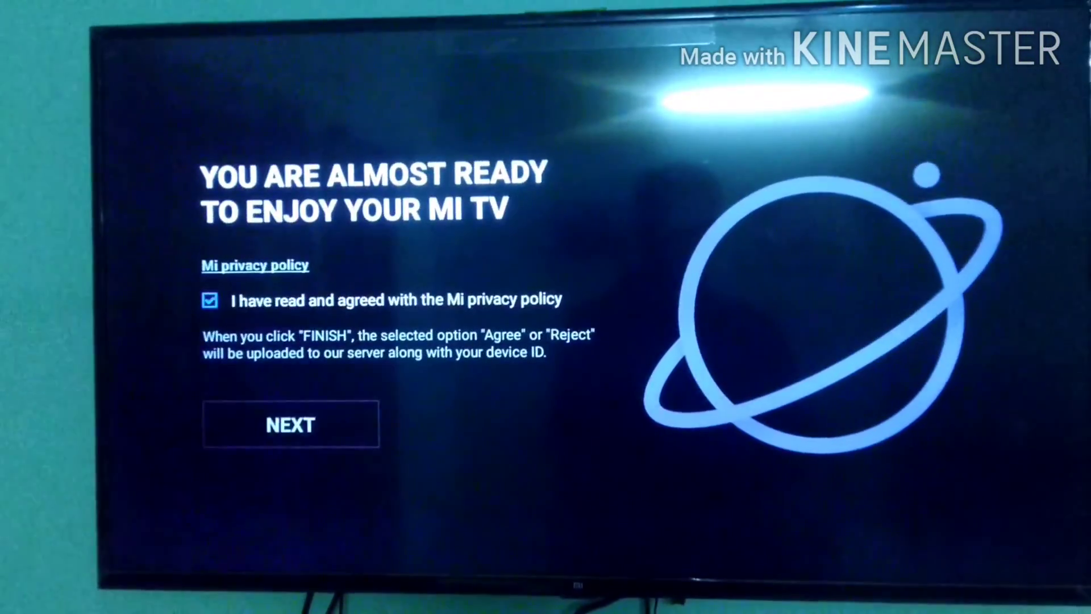
click(291, 424)
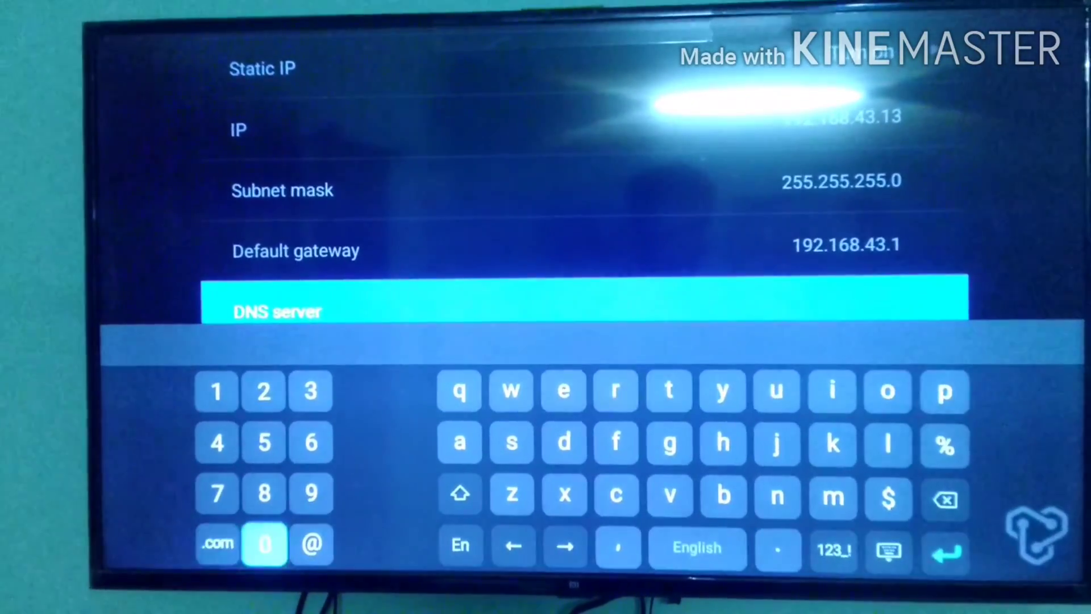
Enter and save 8.8.8.8 as the Wi-Fi DNS server, then exit network settings
click(256, 492)
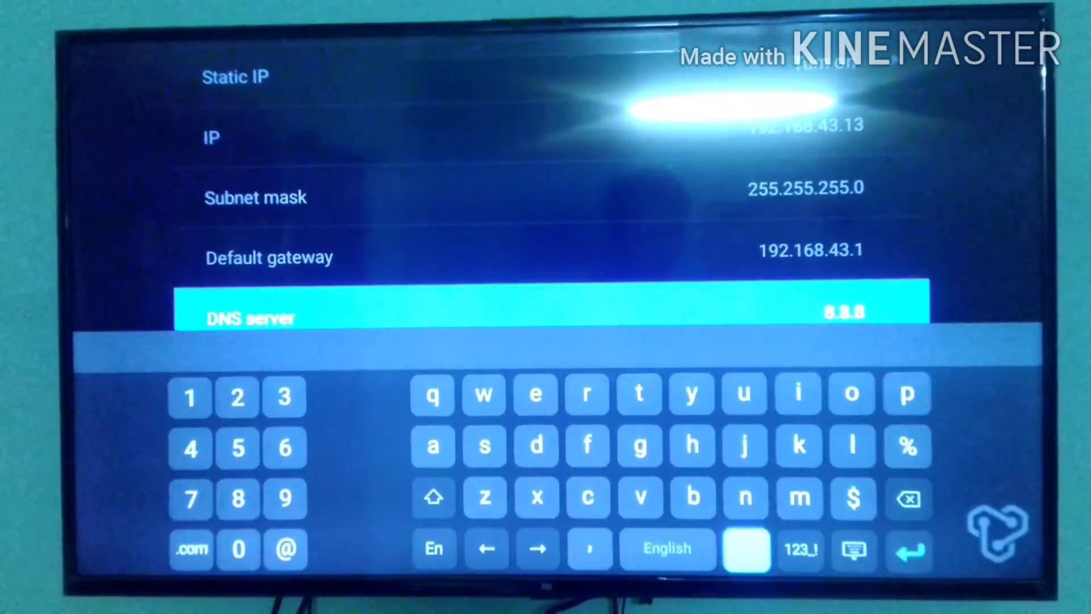
click(238, 498)
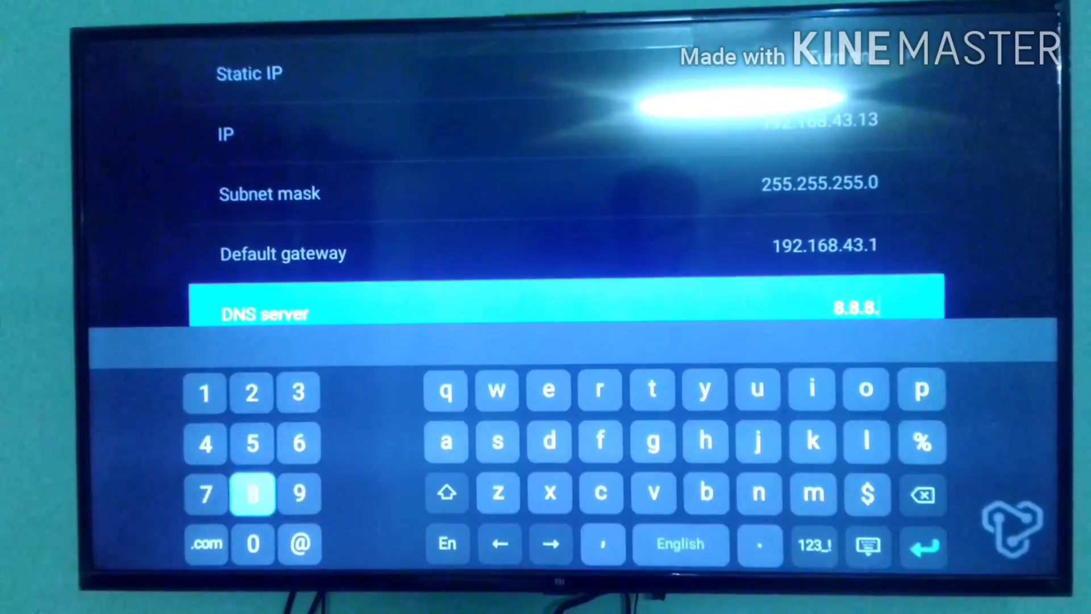
click(250, 494)
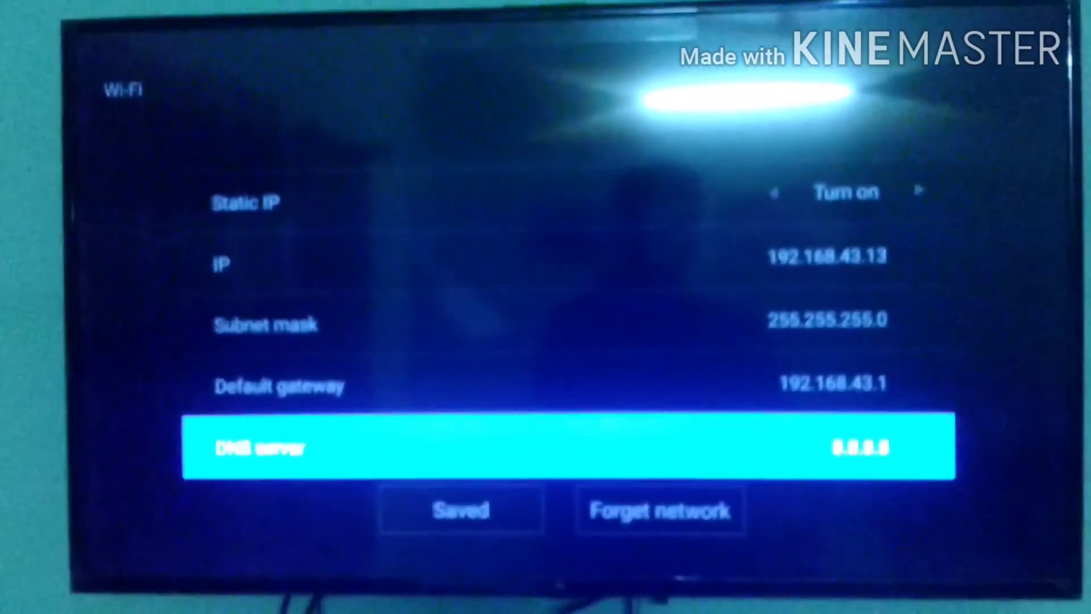
click(470, 508)
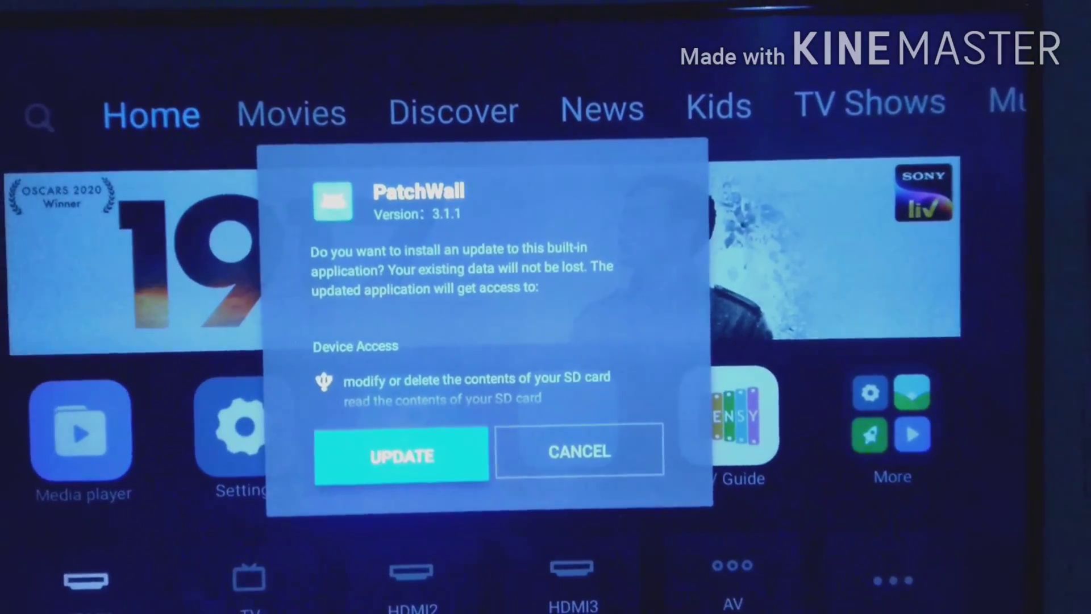
Install the PatchWall 3.1.1 update and dismiss the App installed confirmation
click(402, 455)
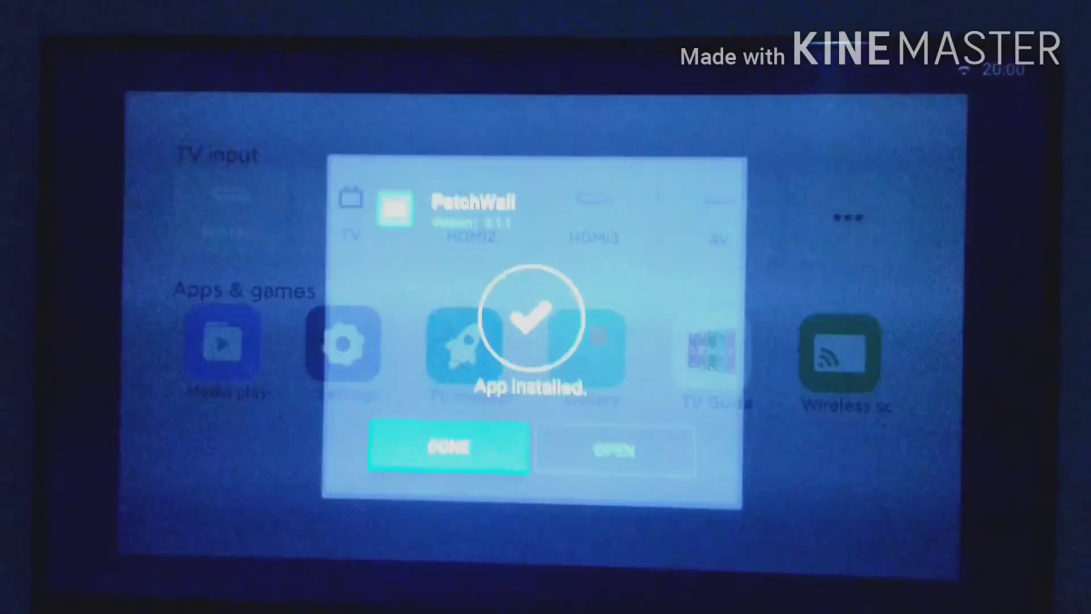
click(447, 447)
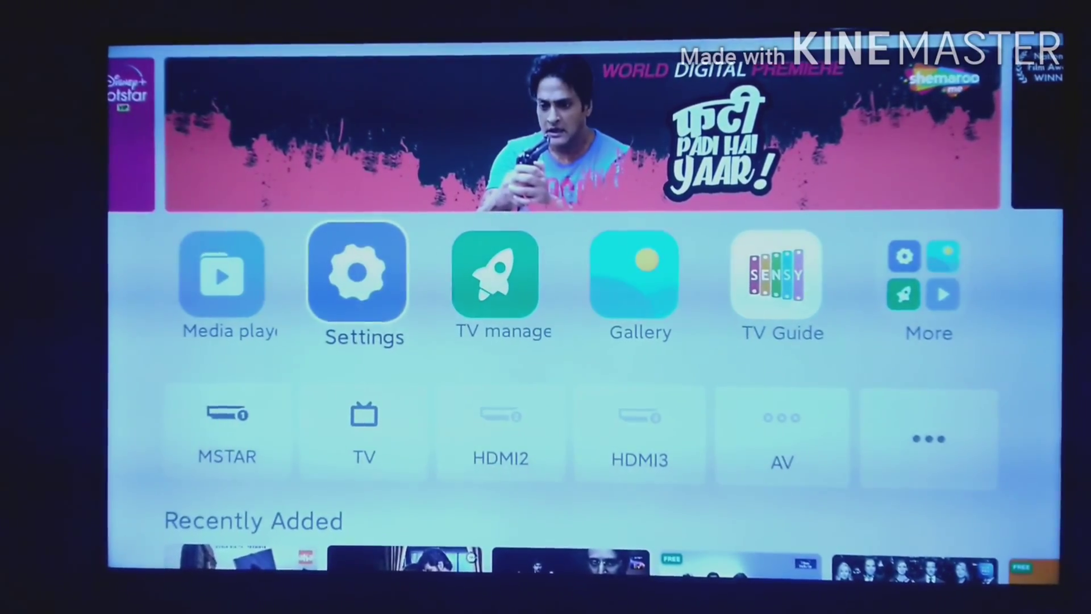